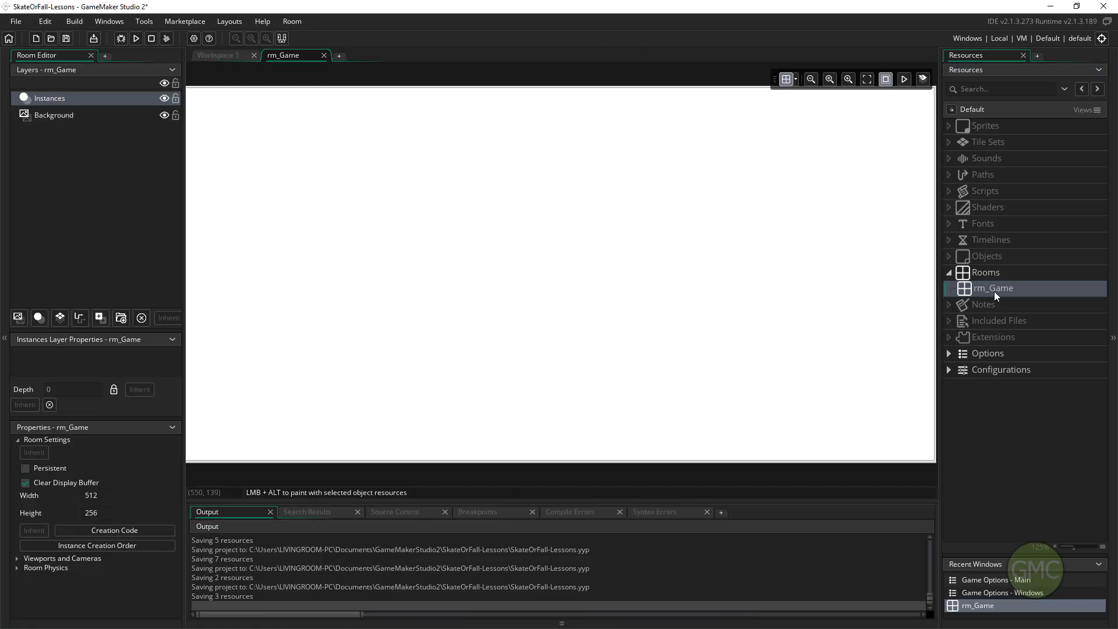
pyautogui.moveTo(29, 505)
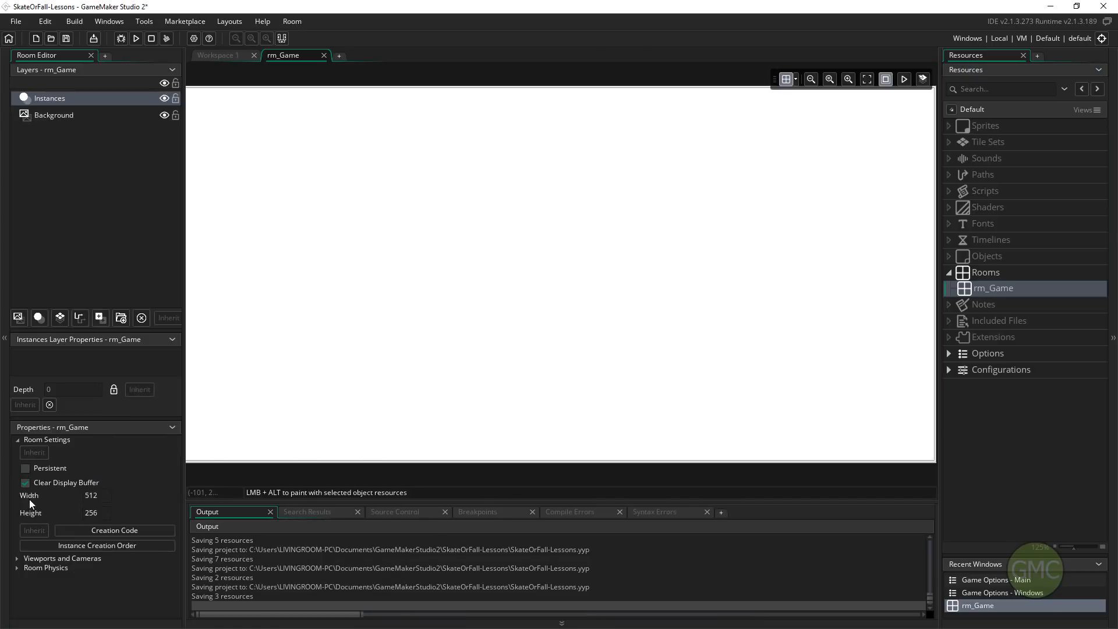
# Check rm_Game's settings and viewports, then test-run the blank Skate or Die game and close it.
pyautogui.click(17, 439)
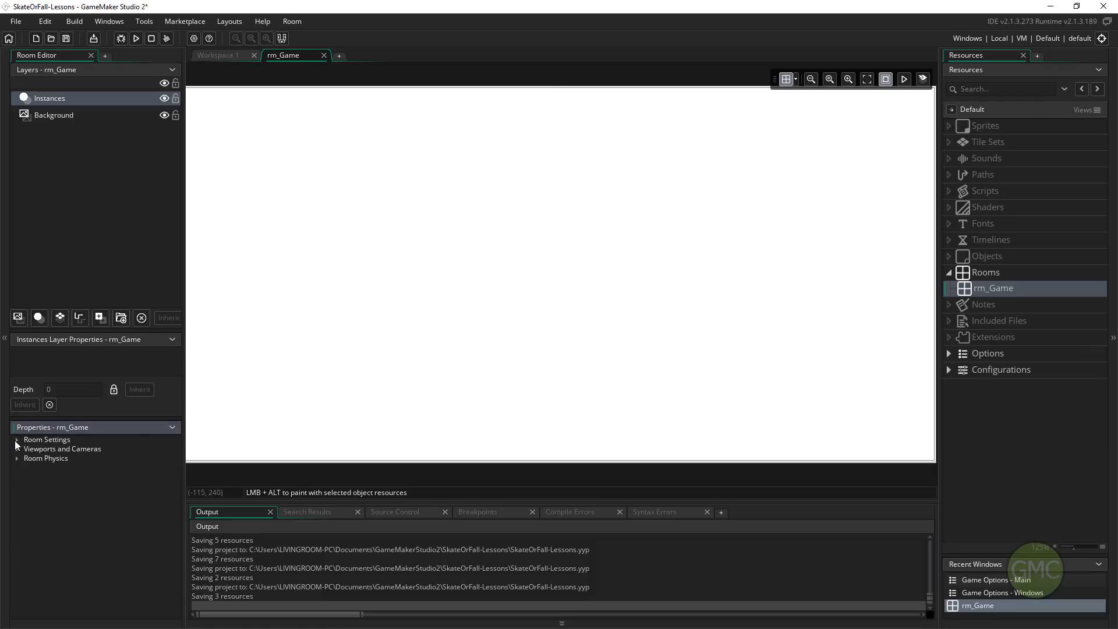
pyautogui.click(17, 449)
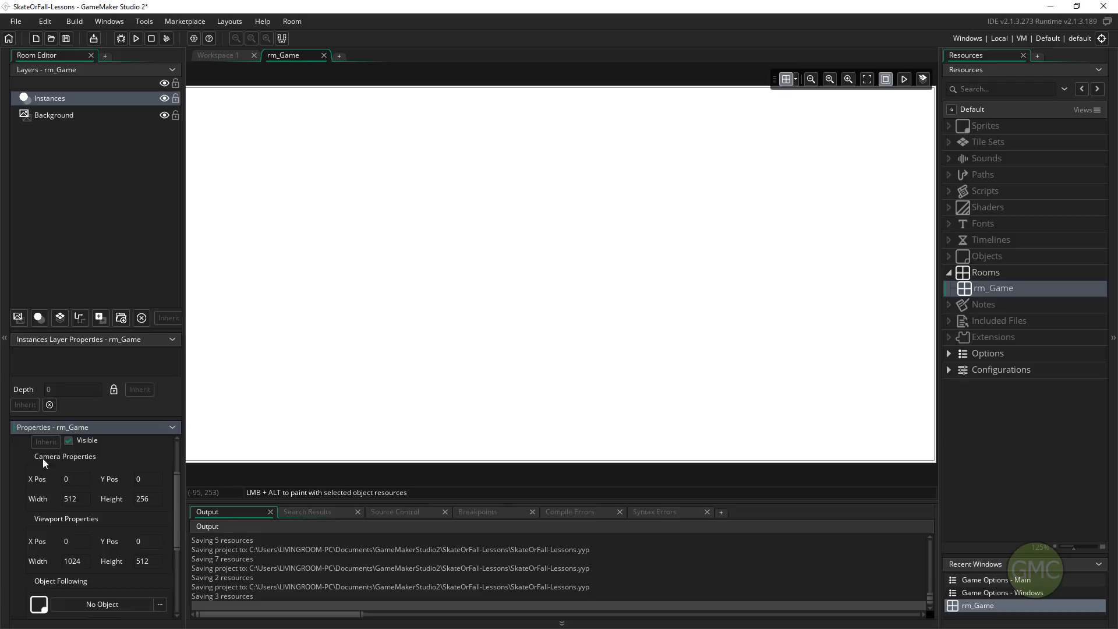
pyautogui.moveTo(86, 521)
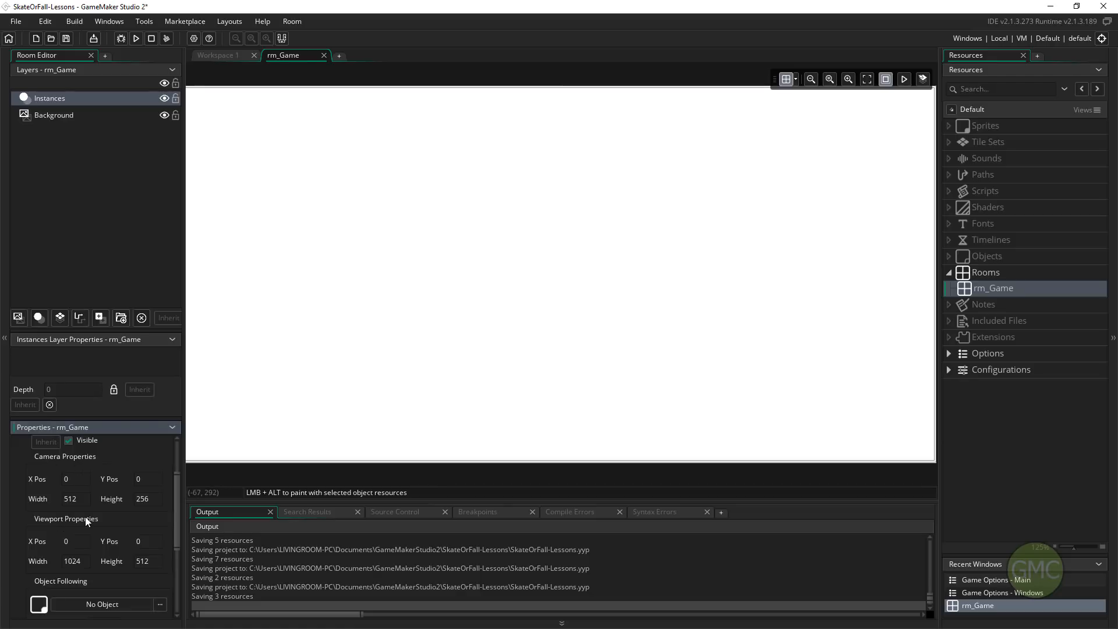
pyautogui.click(134, 38)
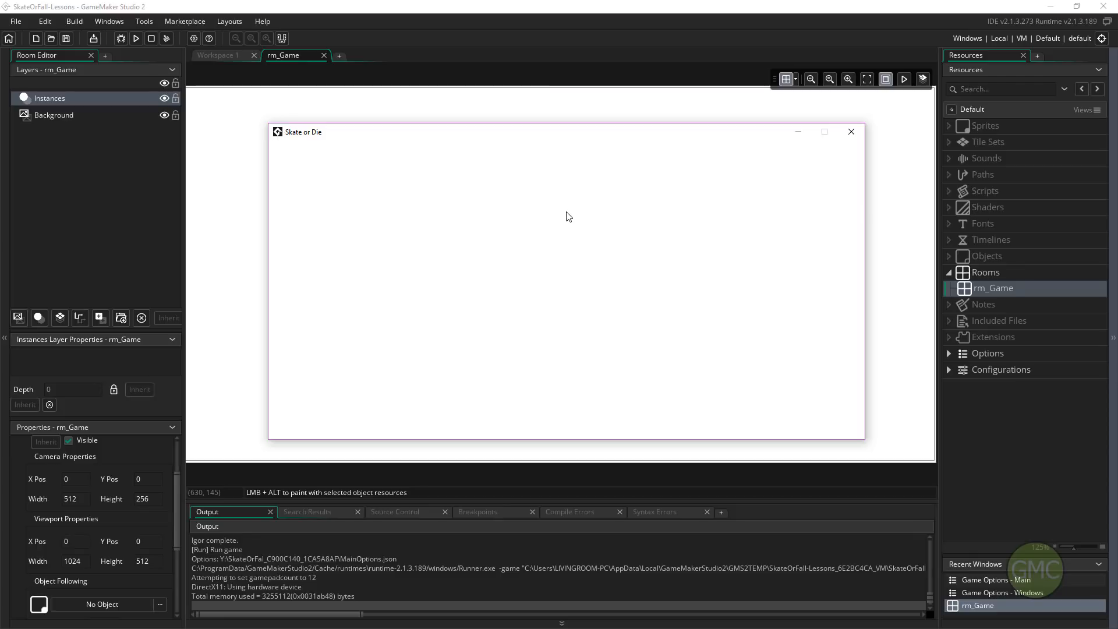
pyautogui.moveTo(822, 140)
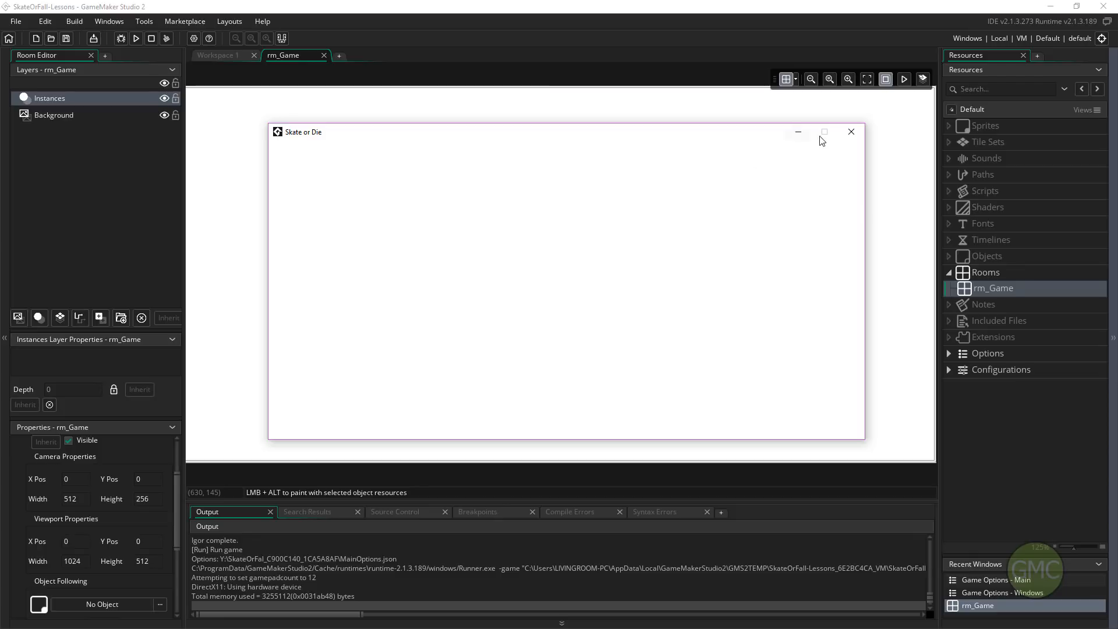
pyautogui.click(850, 132)
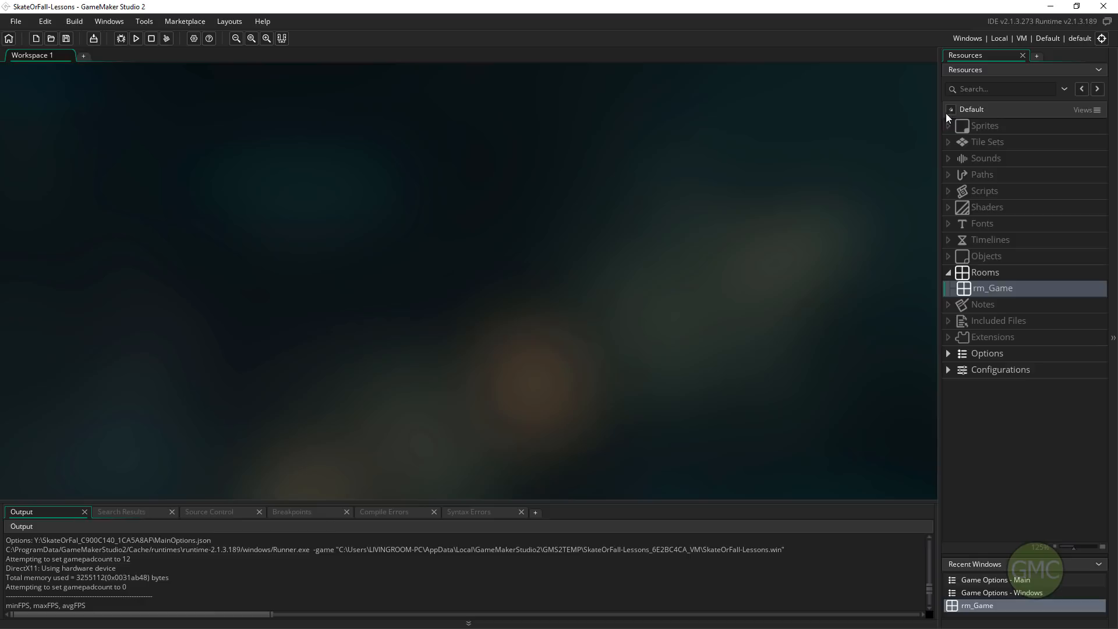
# Create sprite spr_floor from the 256×17 Floor.png image and set its origin.
pyautogui.rightClick(984, 126)
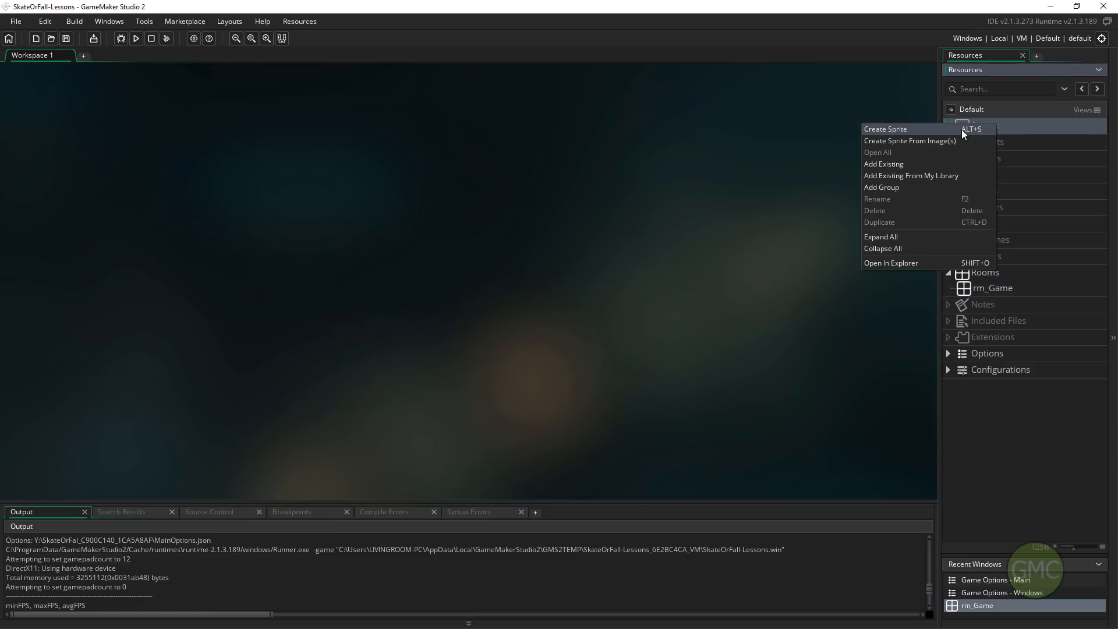
pyautogui.click(885, 129)
pyautogui.write('spr_floor')
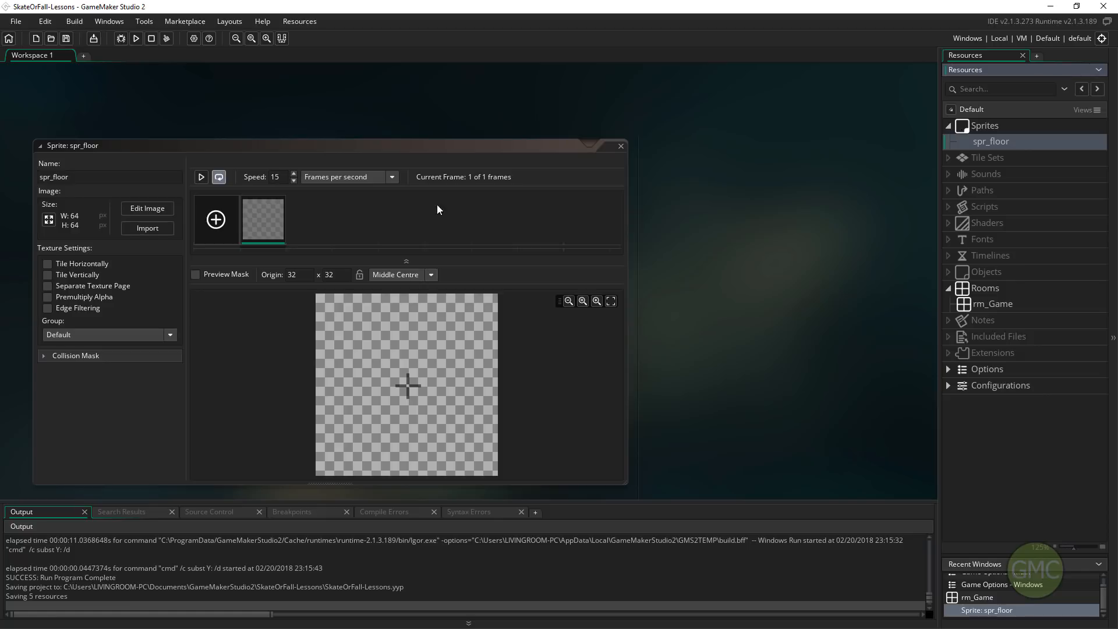
pyautogui.click(147, 228)
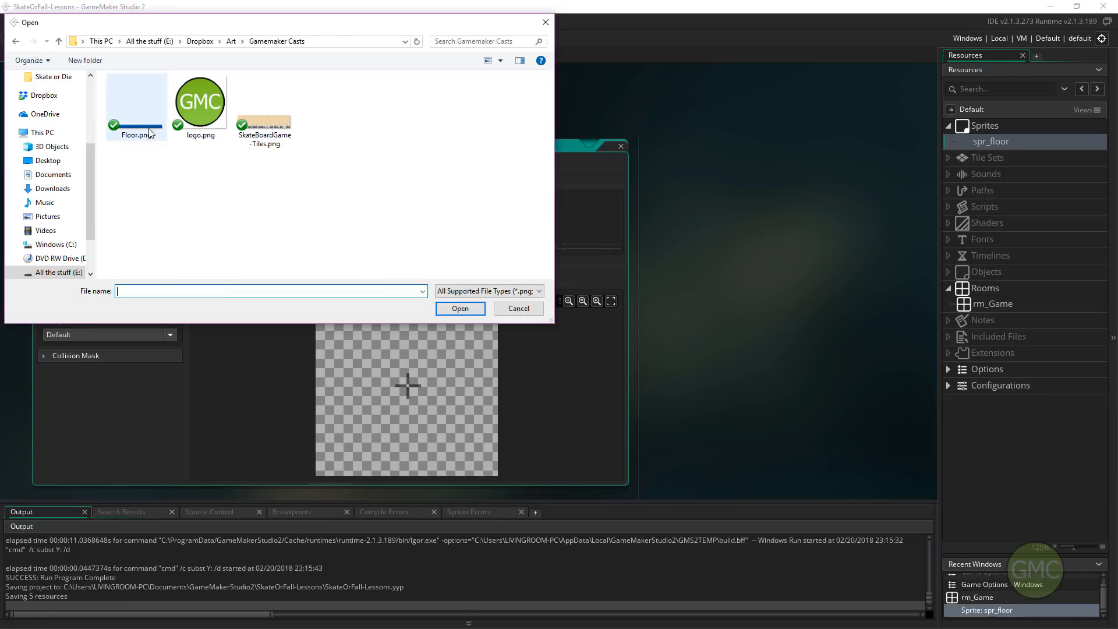
pyautogui.click(459, 308)
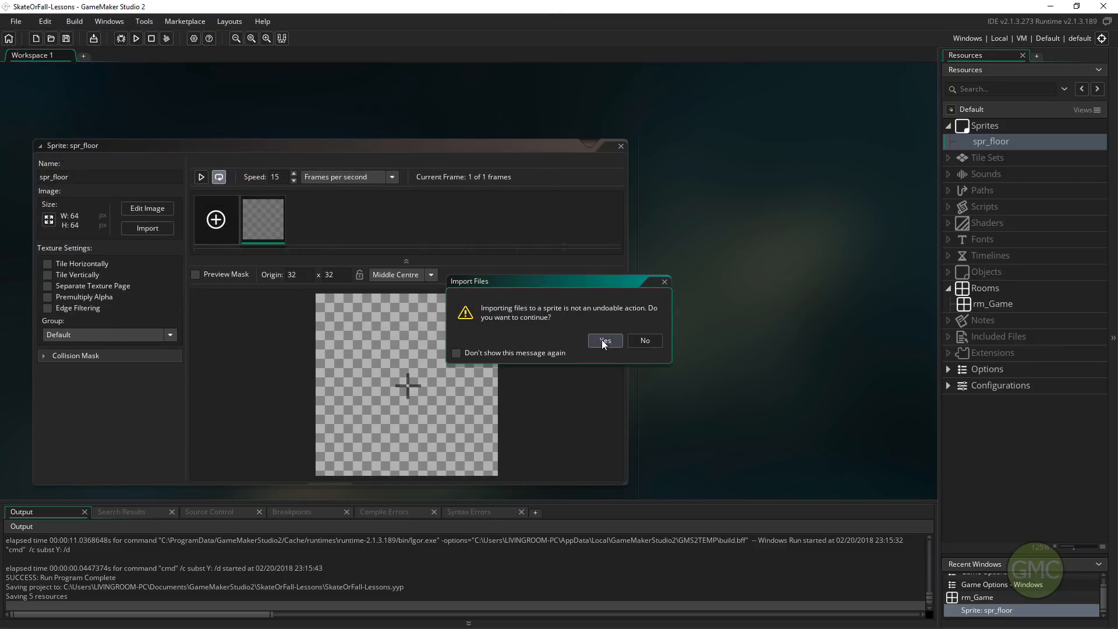
pyautogui.click(603, 340)
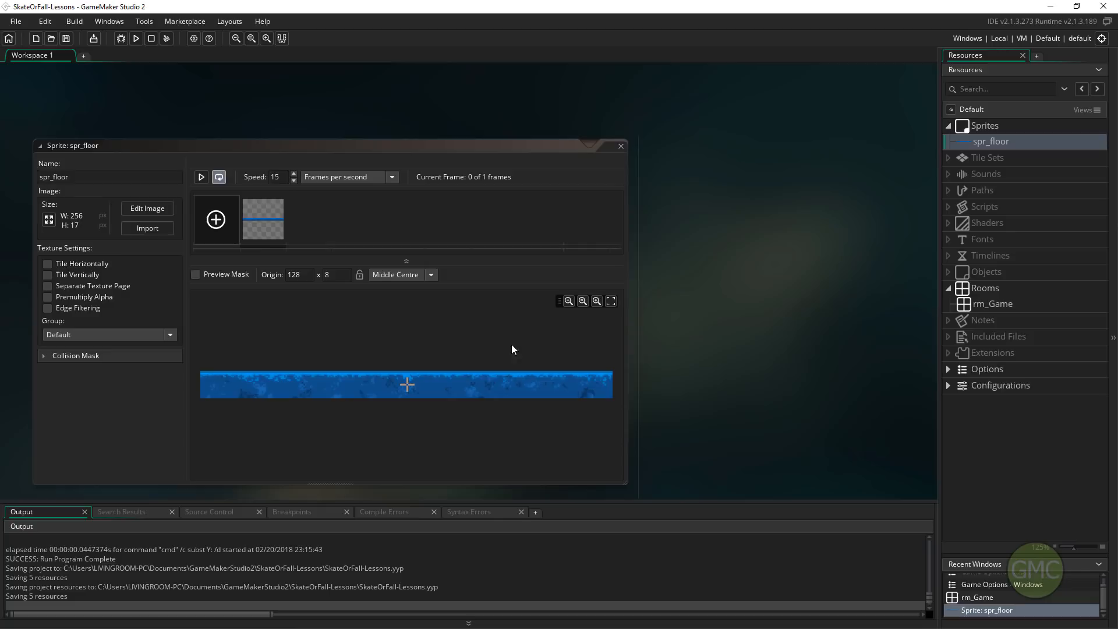
pyautogui.moveTo(318, 393)
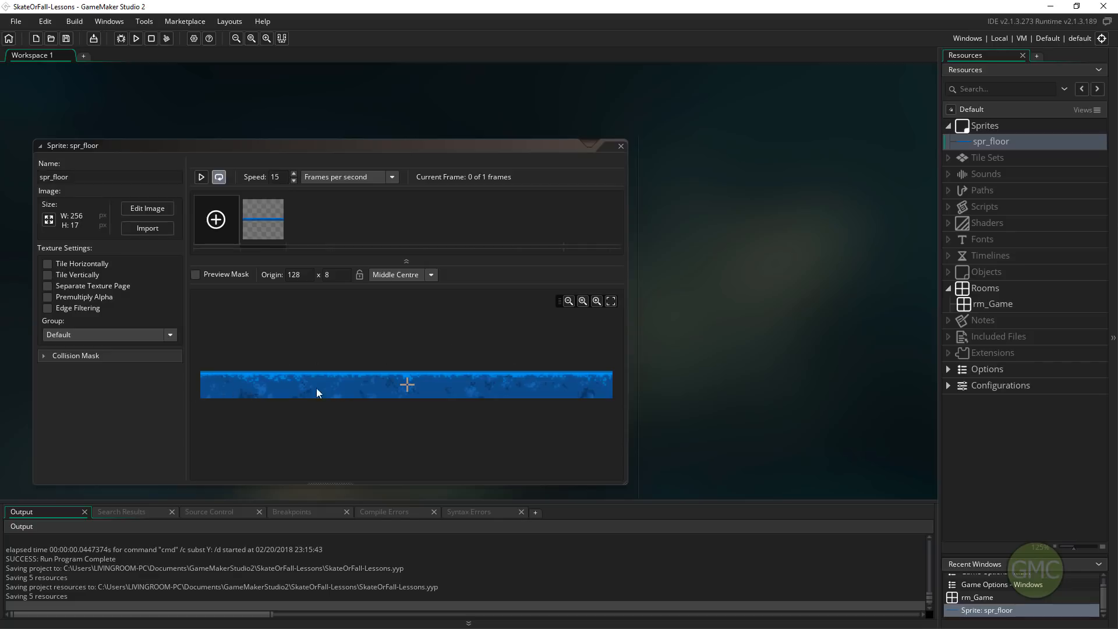
pyautogui.moveTo(422, 390)
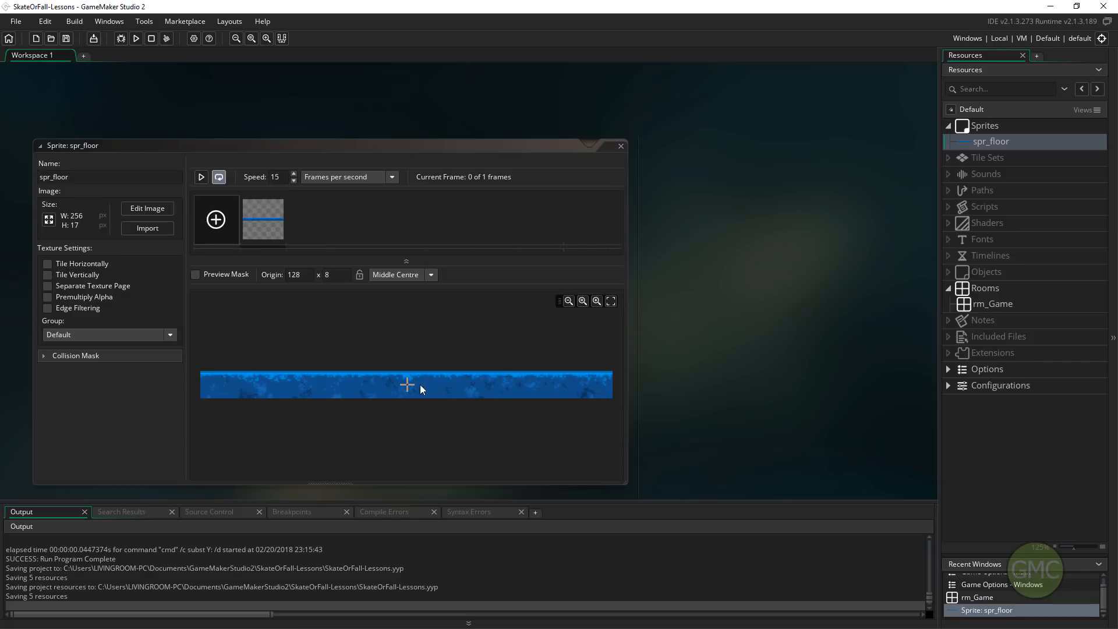
pyautogui.click(429, 275)
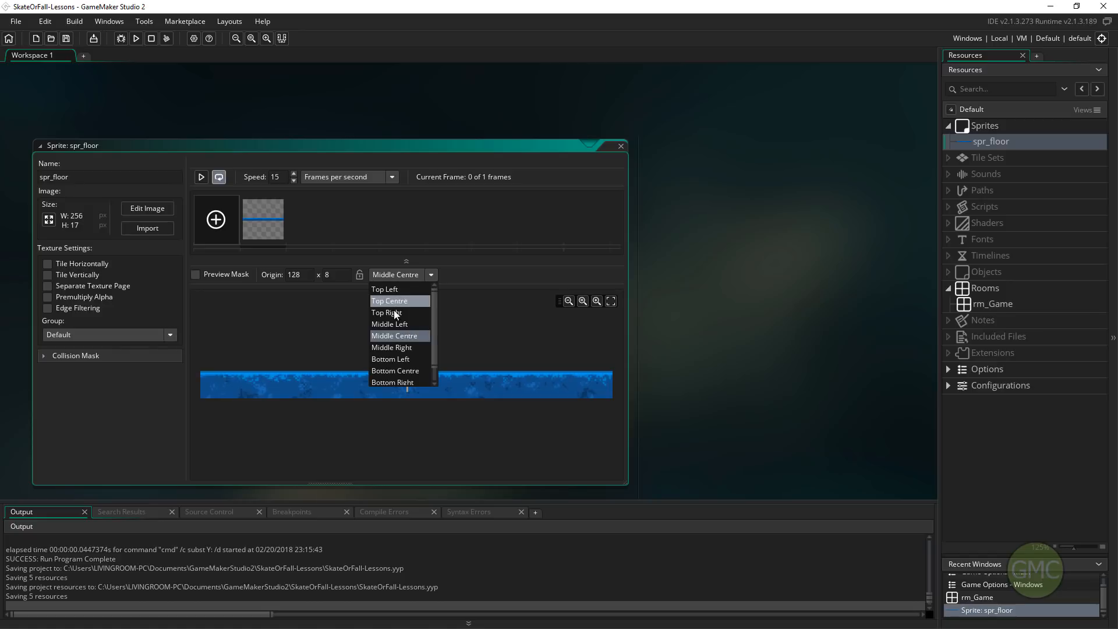
pyautogui.click(390, 324)
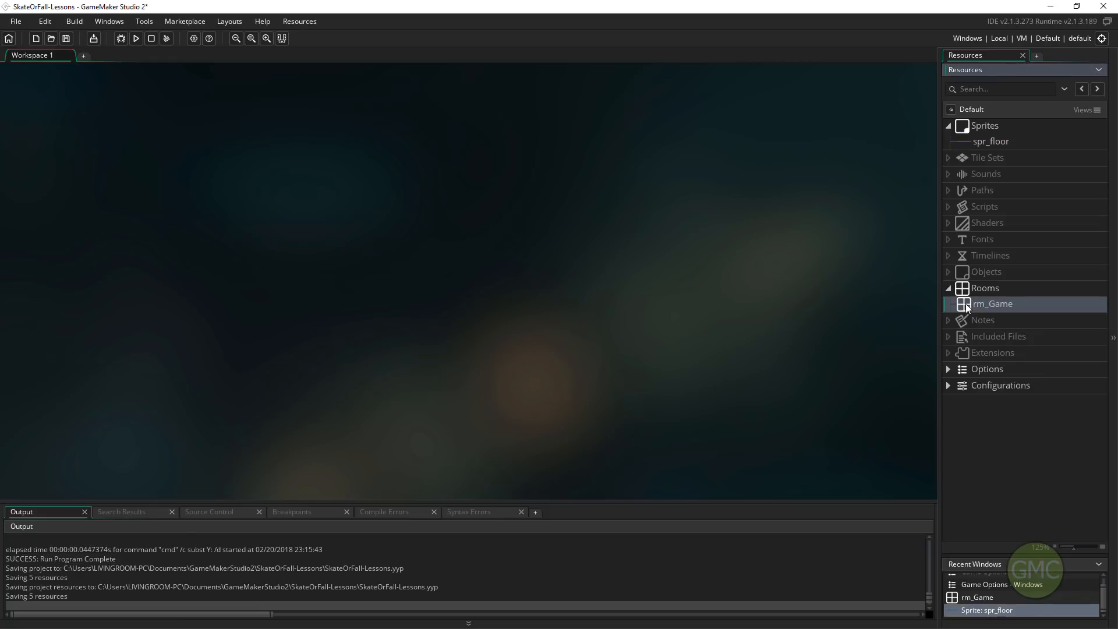
# Add a Stock asset layer to rm_Game and place two spr_floor strips along the bottom.
pyautogui.doubleClick(991, 303)
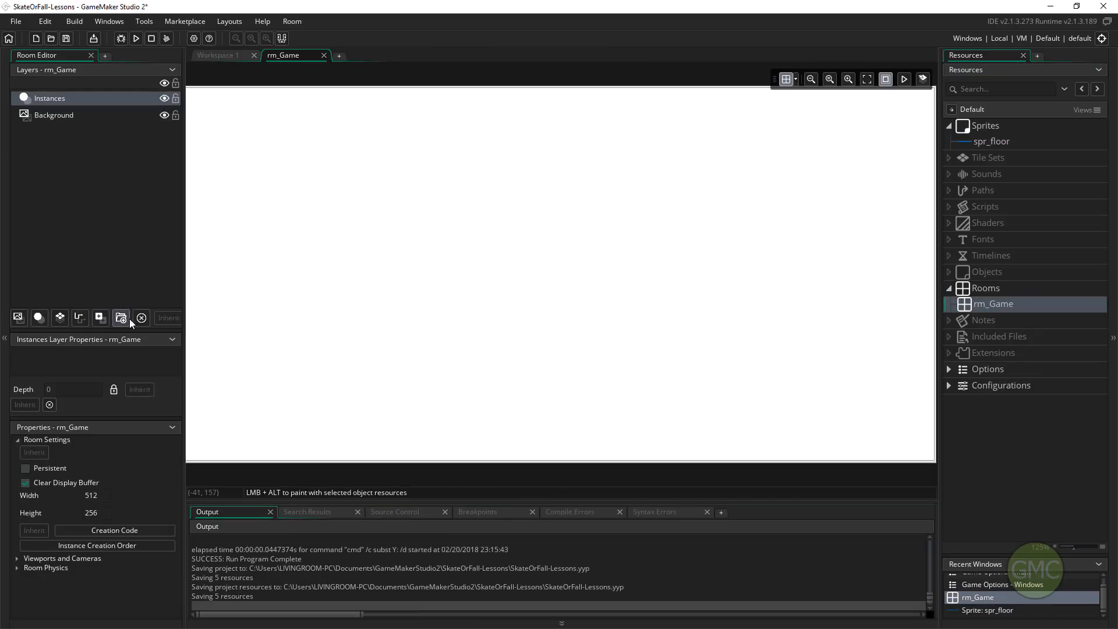
pyautogui.click(121, 317)
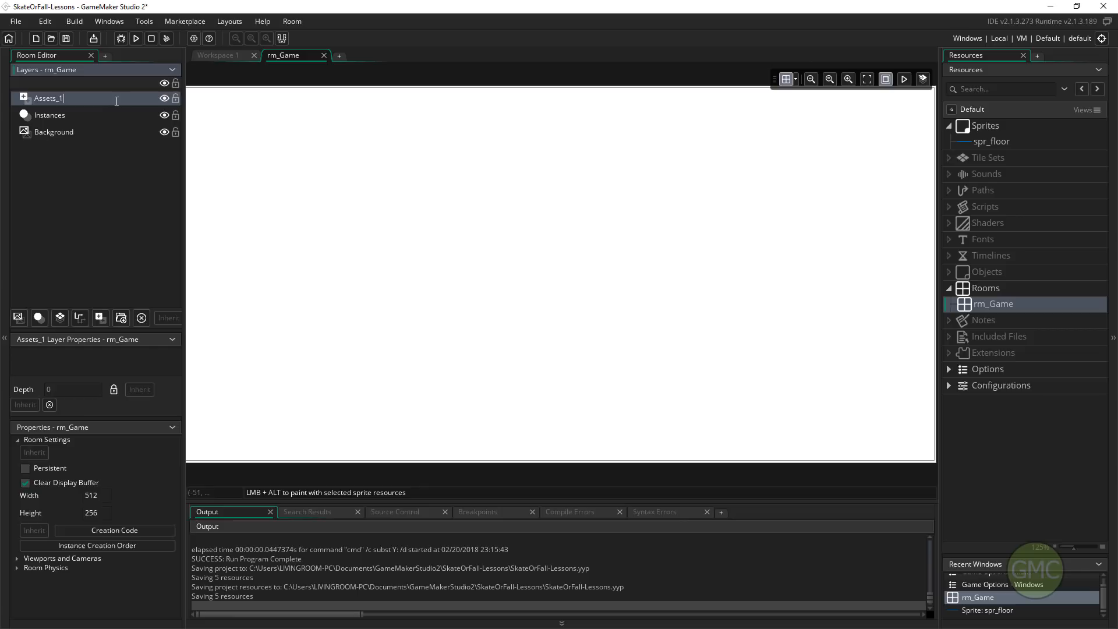
pyautogui.write('Stock')
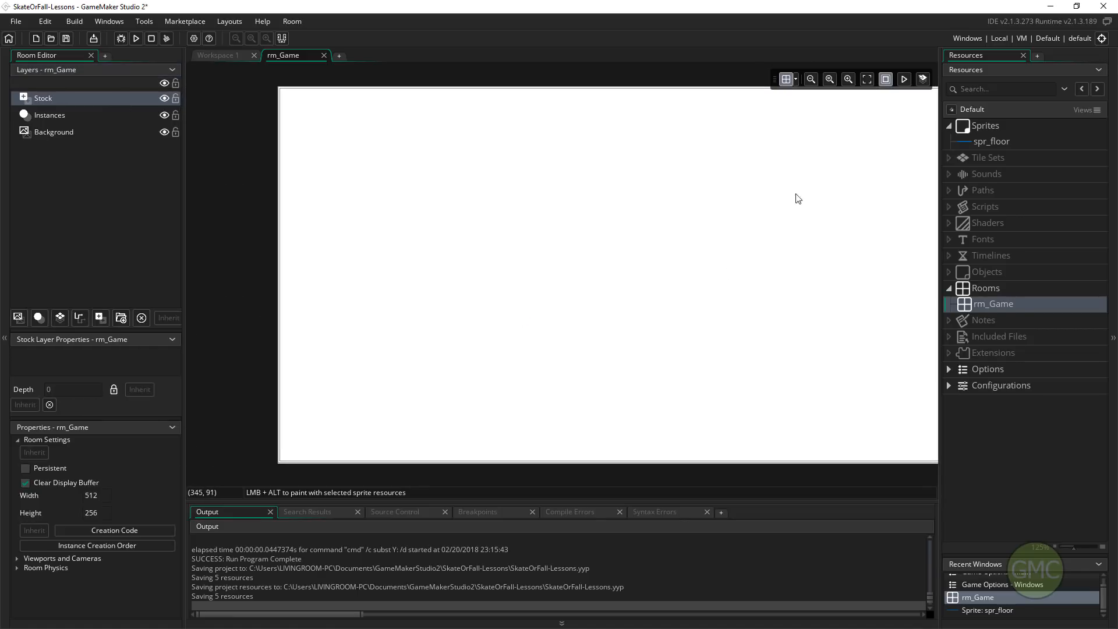
pyautogui.click(785, 78)
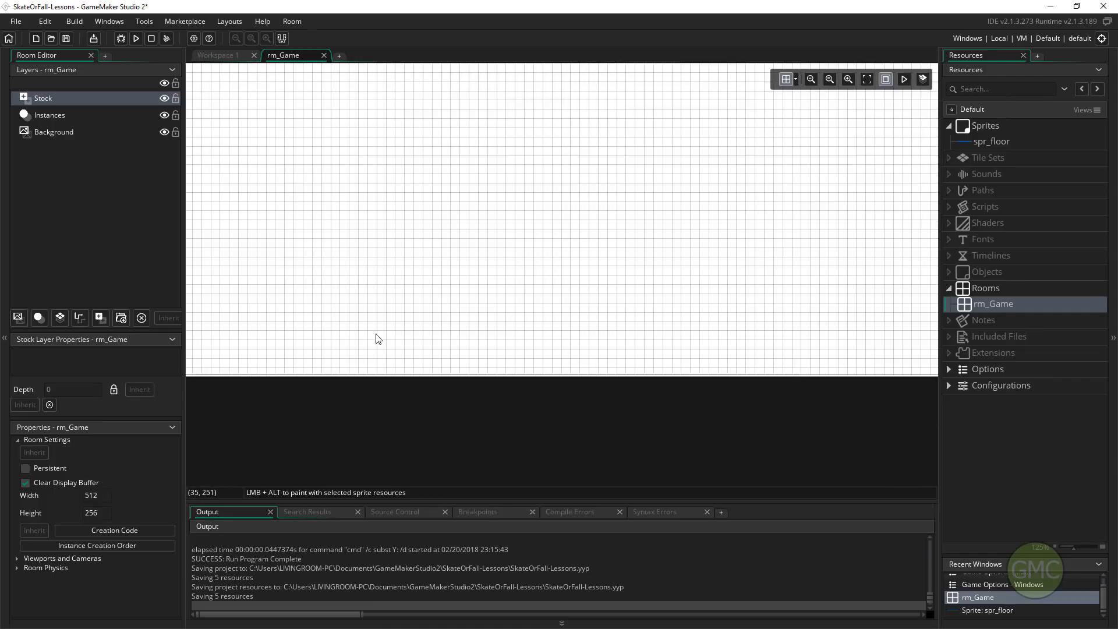
pyautogui.click(990, 141)
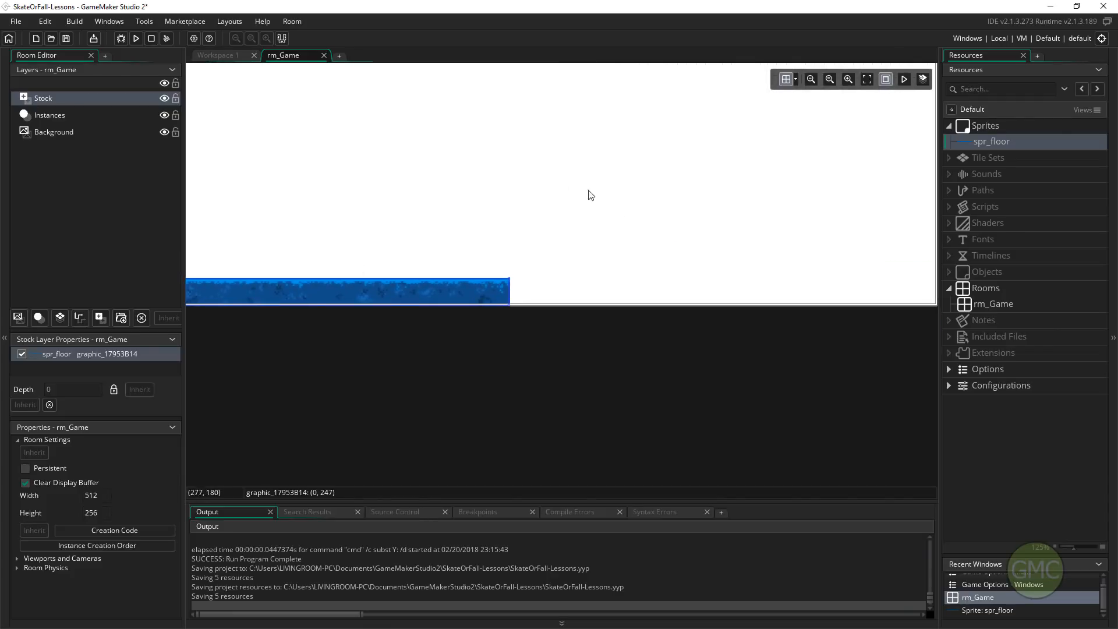
pyautogui.click(511, 291)
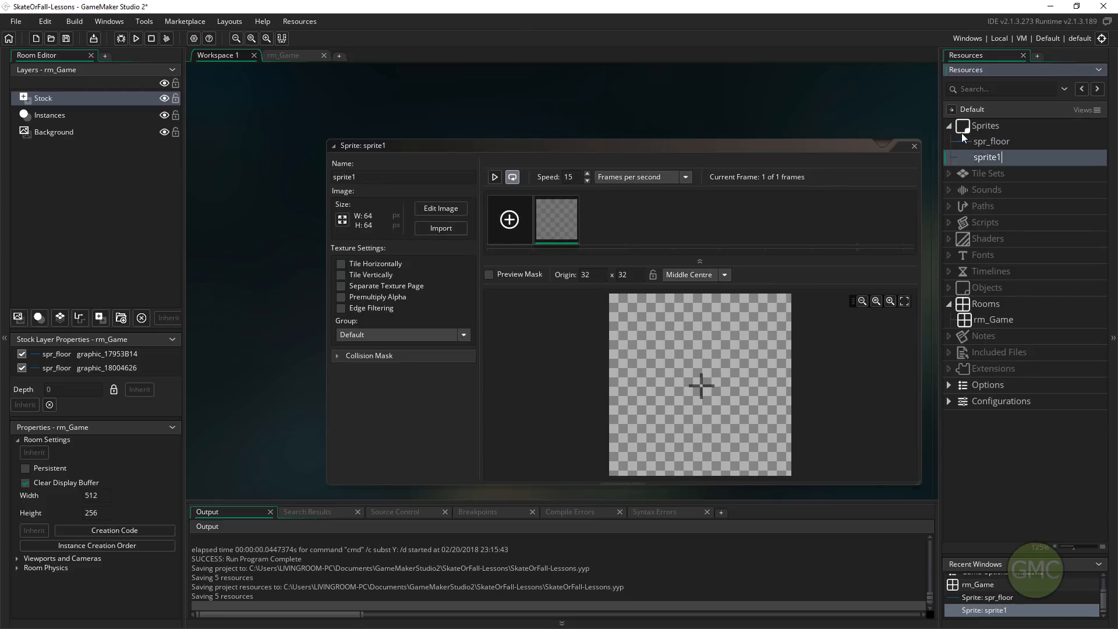
# Name the new sprite spr_Backgrounds and open its blank 64×64 image in the editor.
pyautogui.write('spr_Backgrounds')
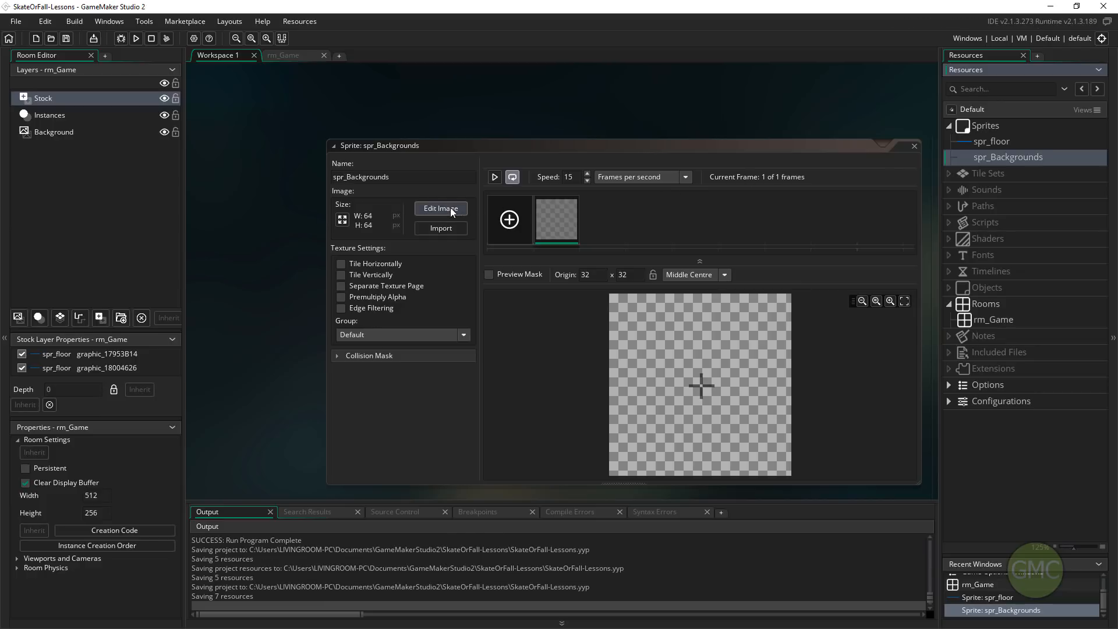
pyautogui.click(440, 209)
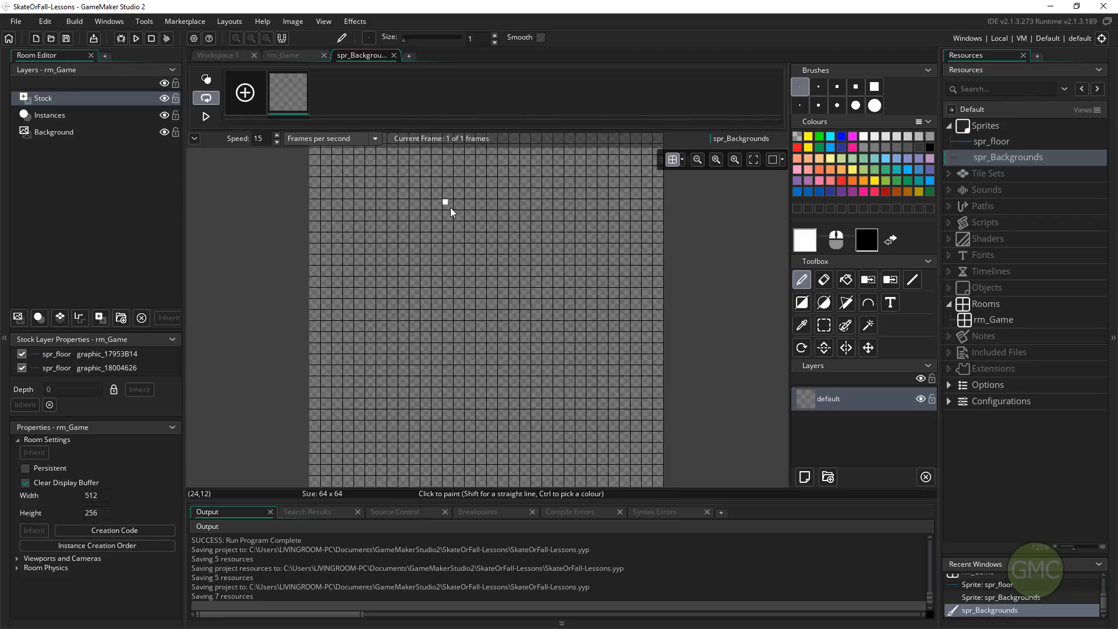
pyautogui.click(292, 21)
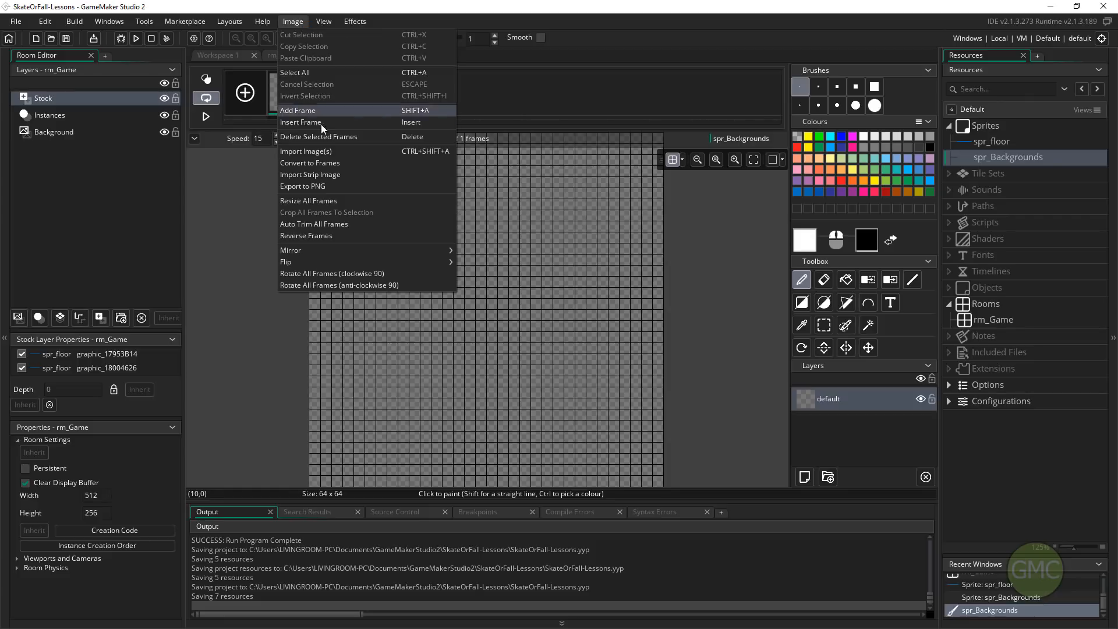
# Import SkateBoardGame-Tiles.png as a strip of four 256×256 frames with a frame gap.
pyautogui.click(306, 151)
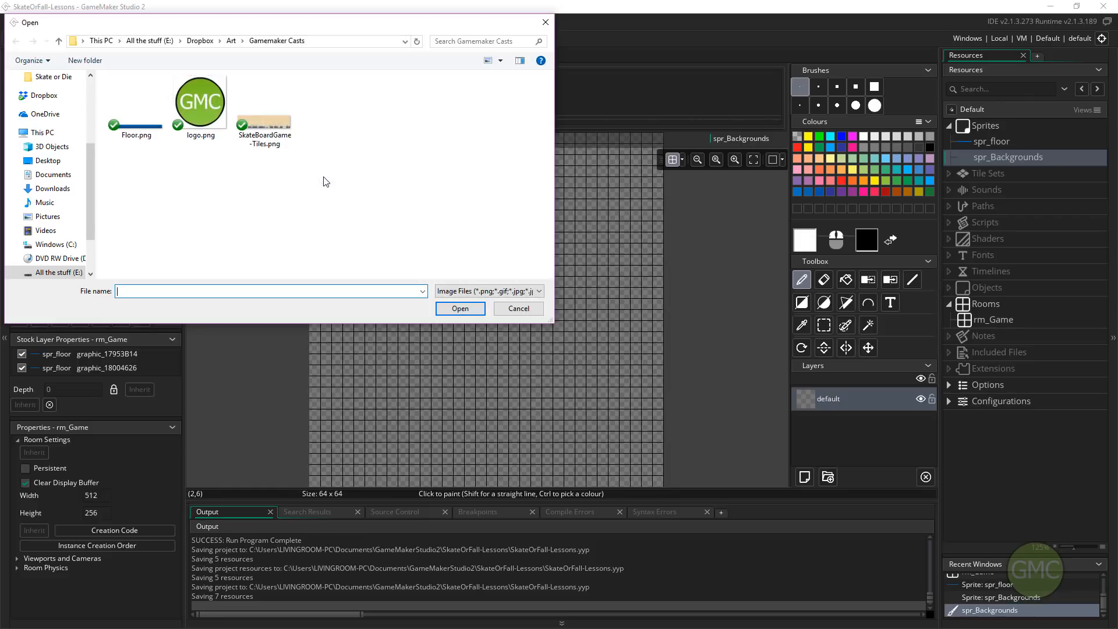
pyautogui.click(264, 107)
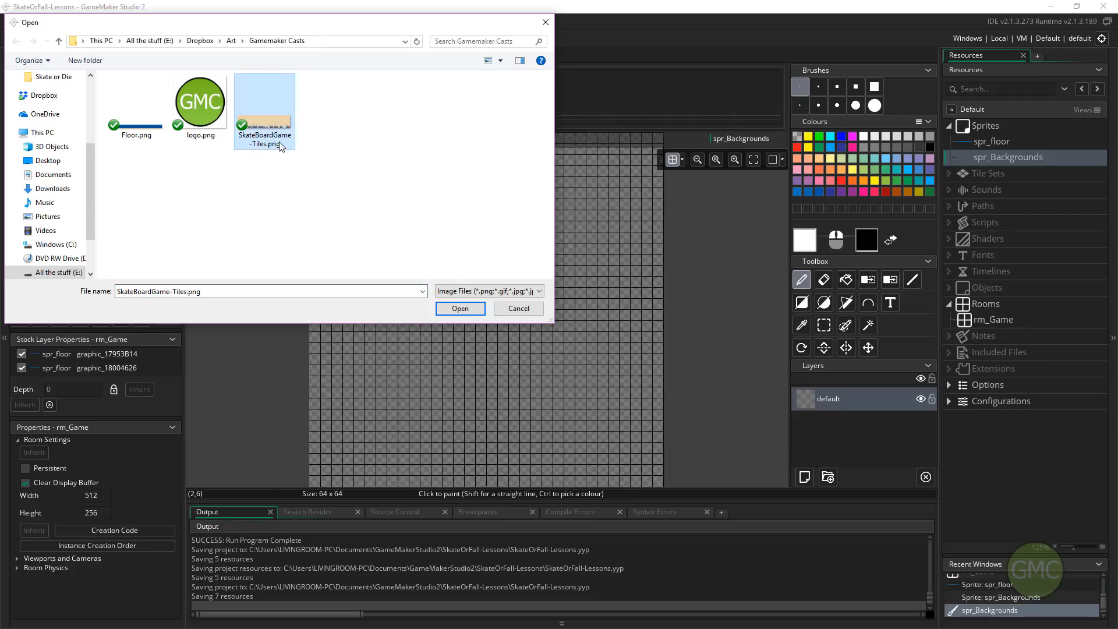
pyautogui.click(459, 308)
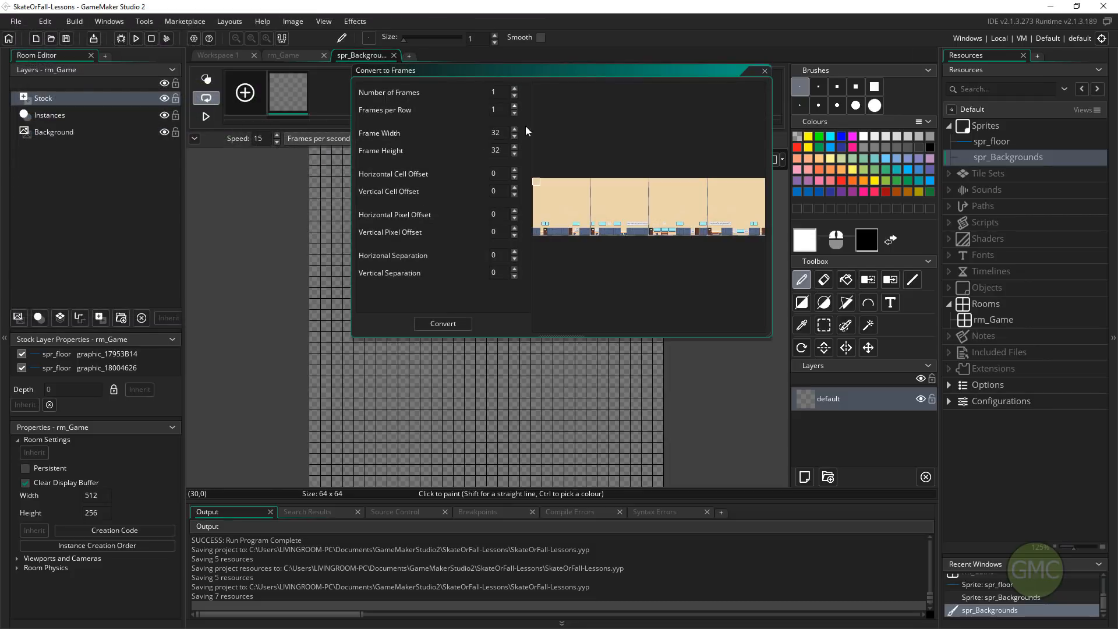
pyautogui.click(512, 107)
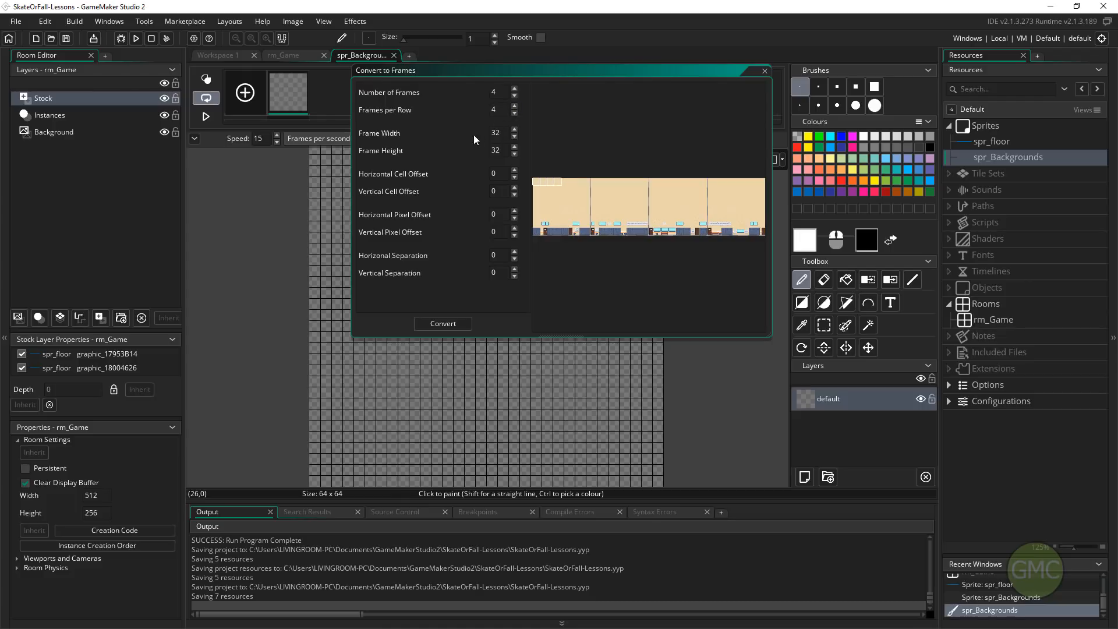
pyautogui.write('256')
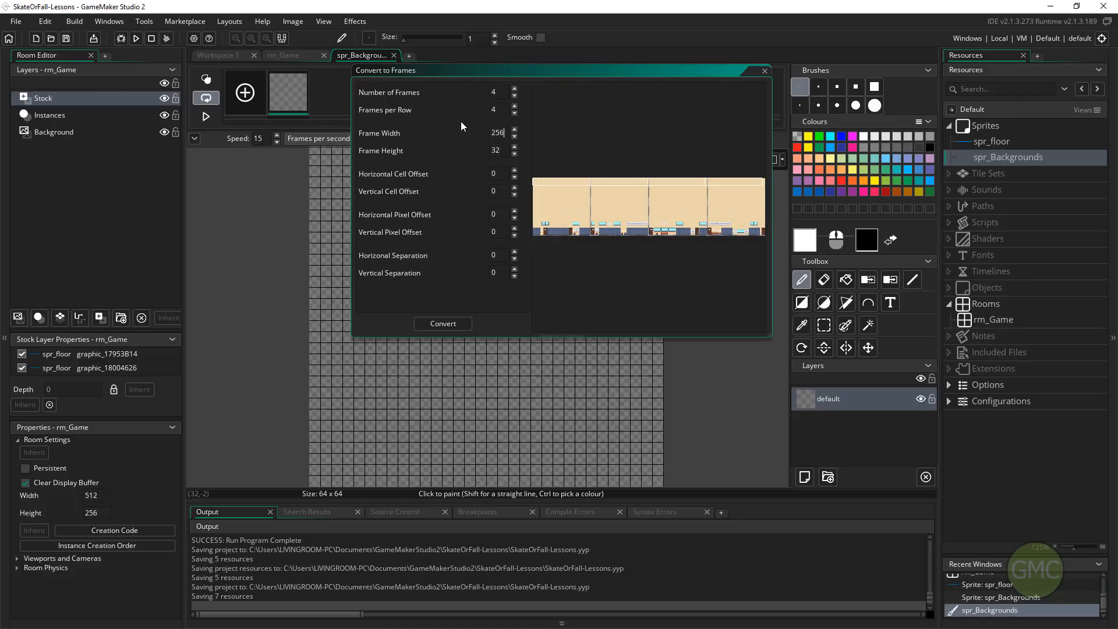
pyautogui.write('2')
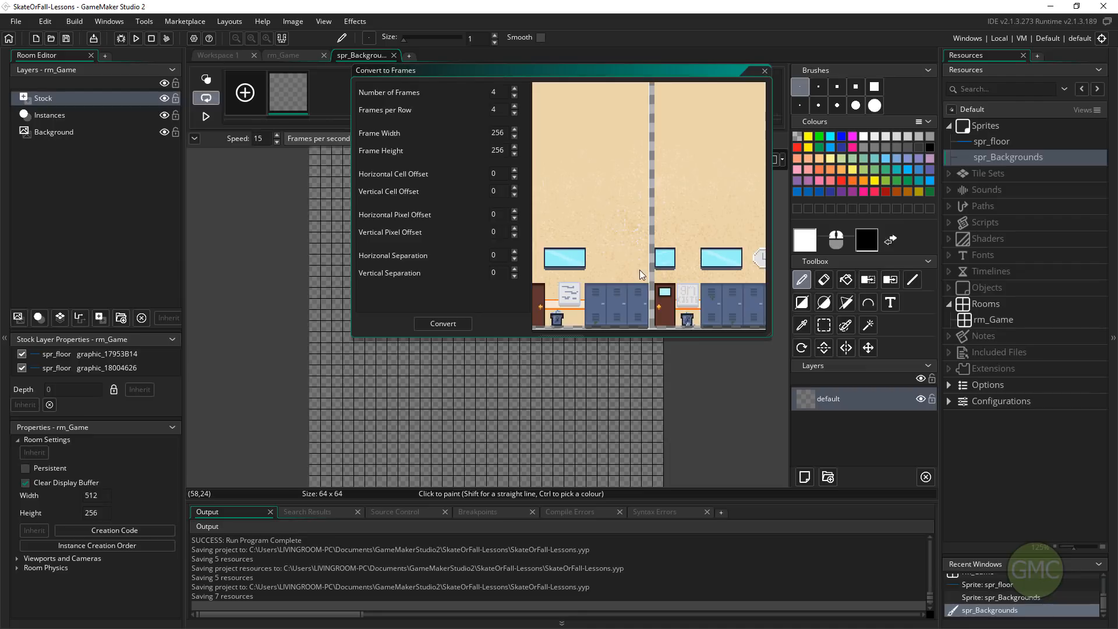
pyautogui.click(513, 252)
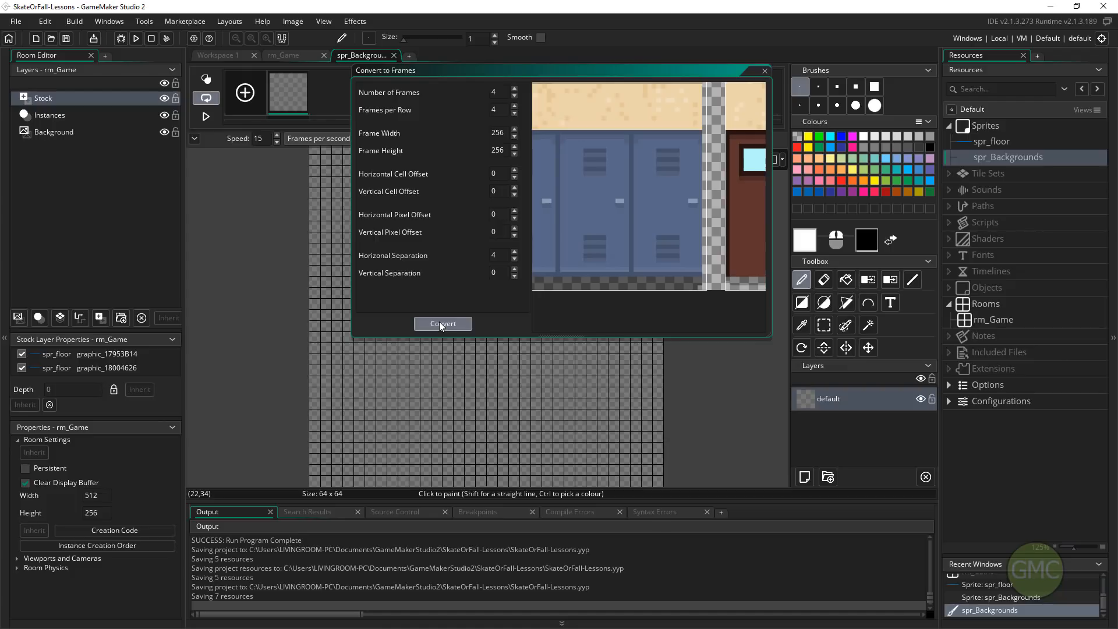
pyautogui.click(442, 323)
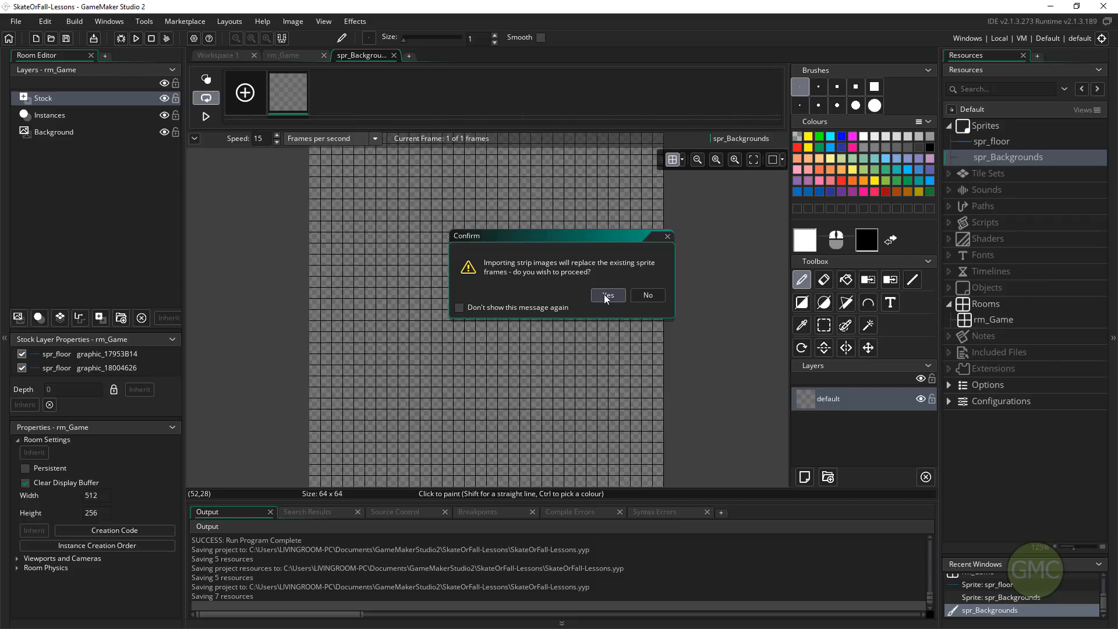
# Replace the sprite's frames with the hallway strip and zoom into the second frame.
pyautogui.click(605, 295)
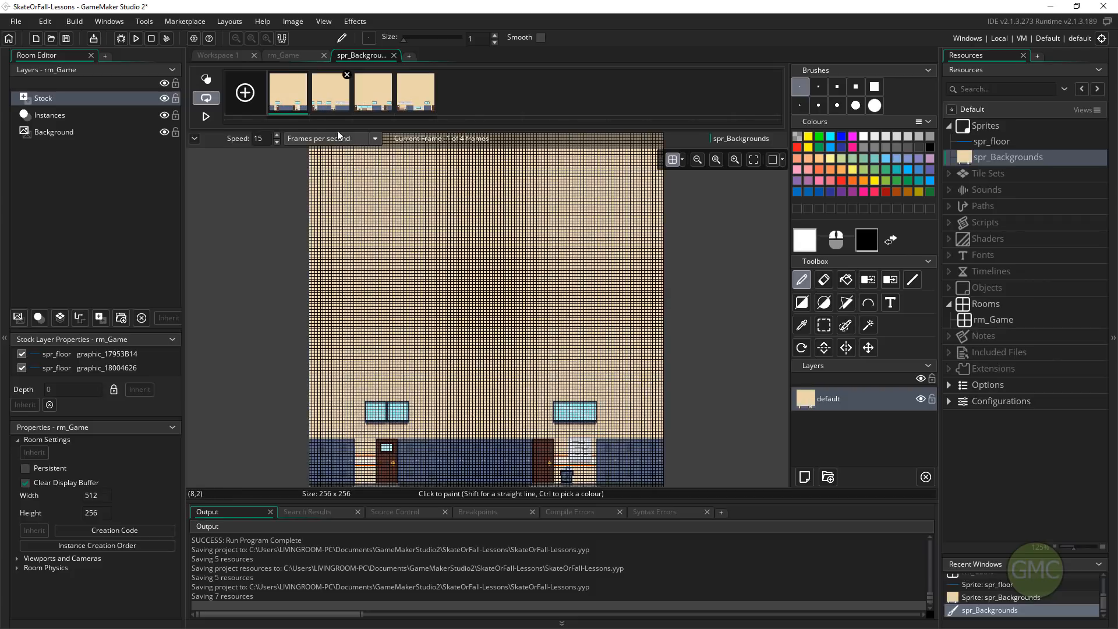
pyautogui.click(370, 92)
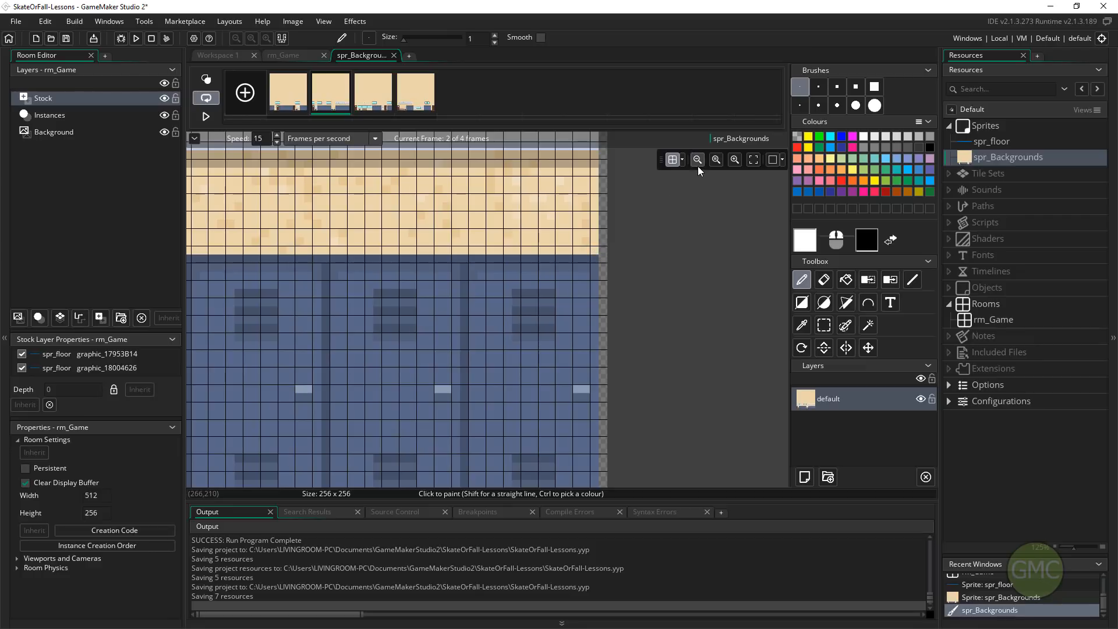
pyautogui.click(671, 158)
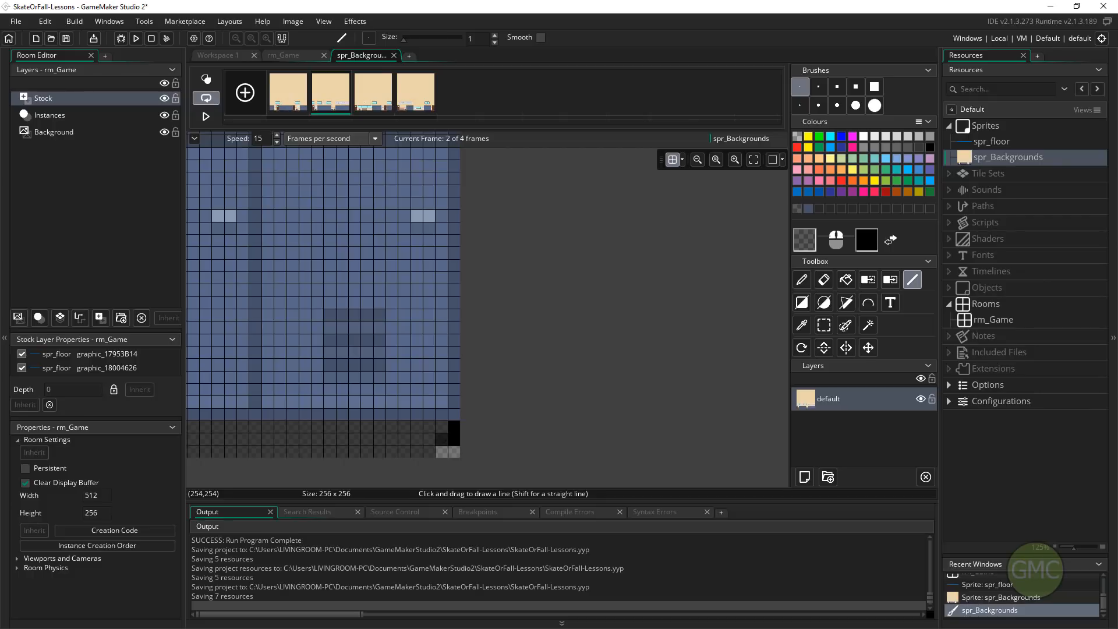
# Touch up the hallway frame edges using the eraser, pencil and fill tools.
pyautogui.click(823, 279)
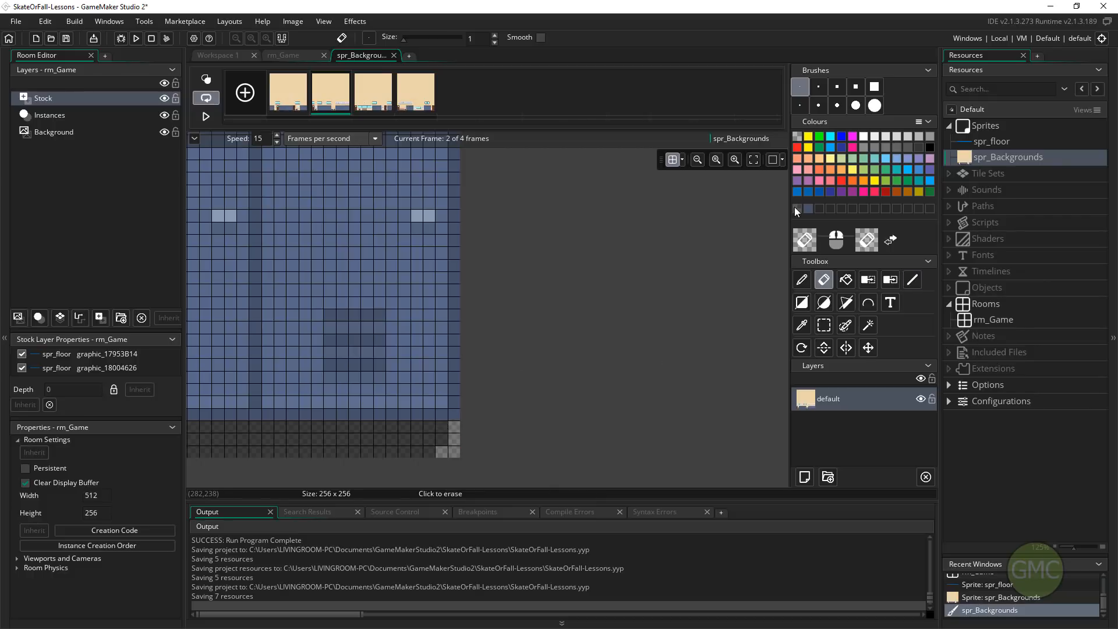
pyautogui.click(801, 279)
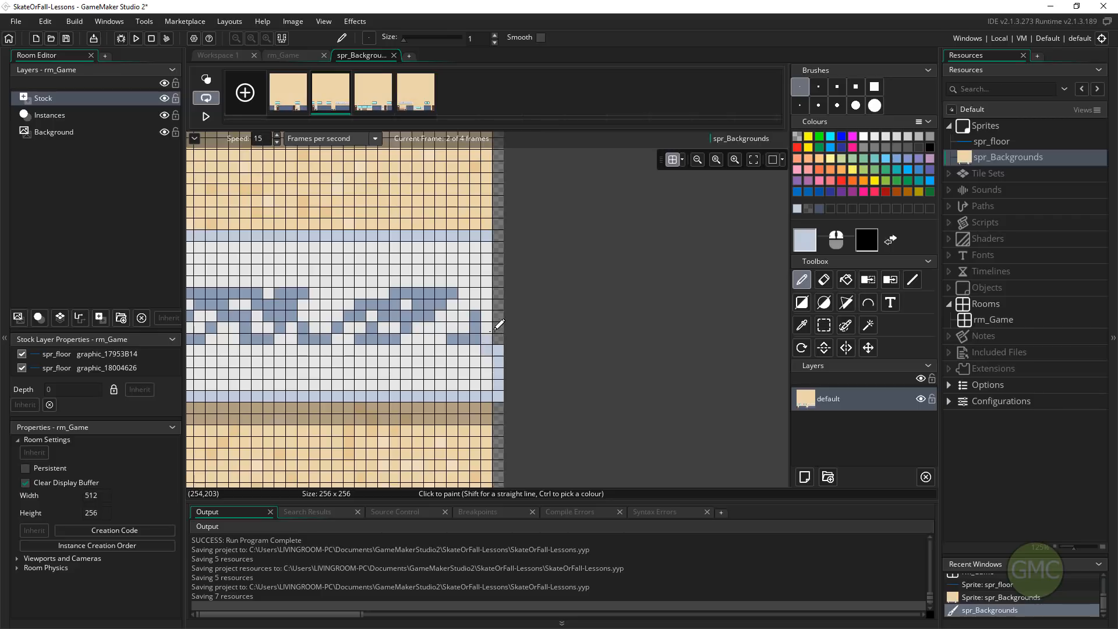
pyautogui.click(912, 278)
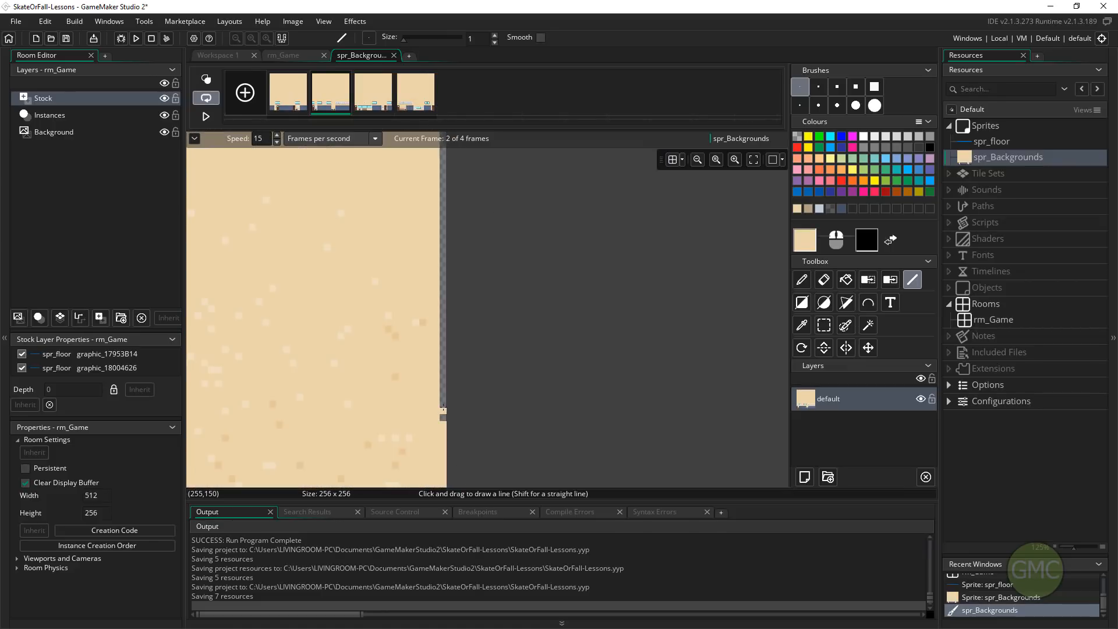
pyautogui.click(845, 279)
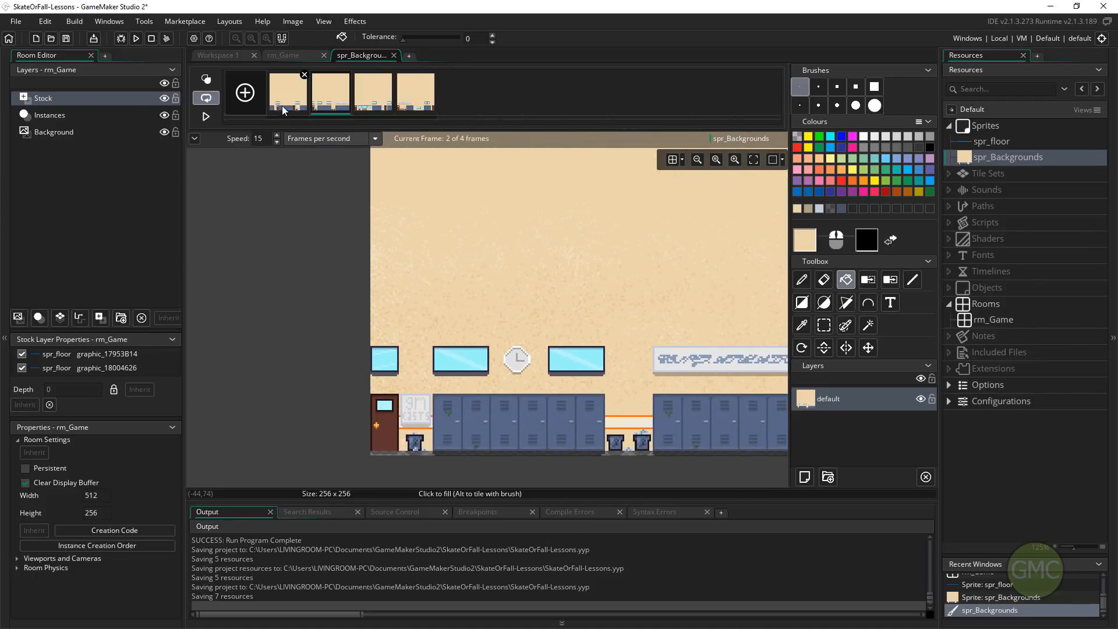
pyautogui.click(371, 91)
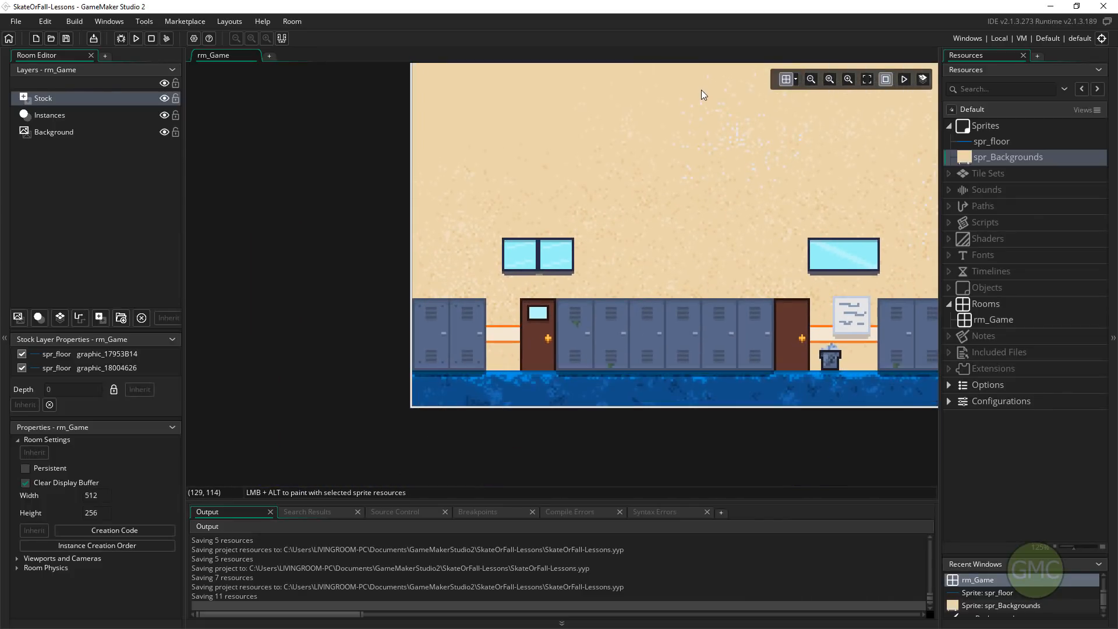
# Place another spr_Backgrounds hallway section beside the first, above the floor.
pyautogui.click(670, 91)
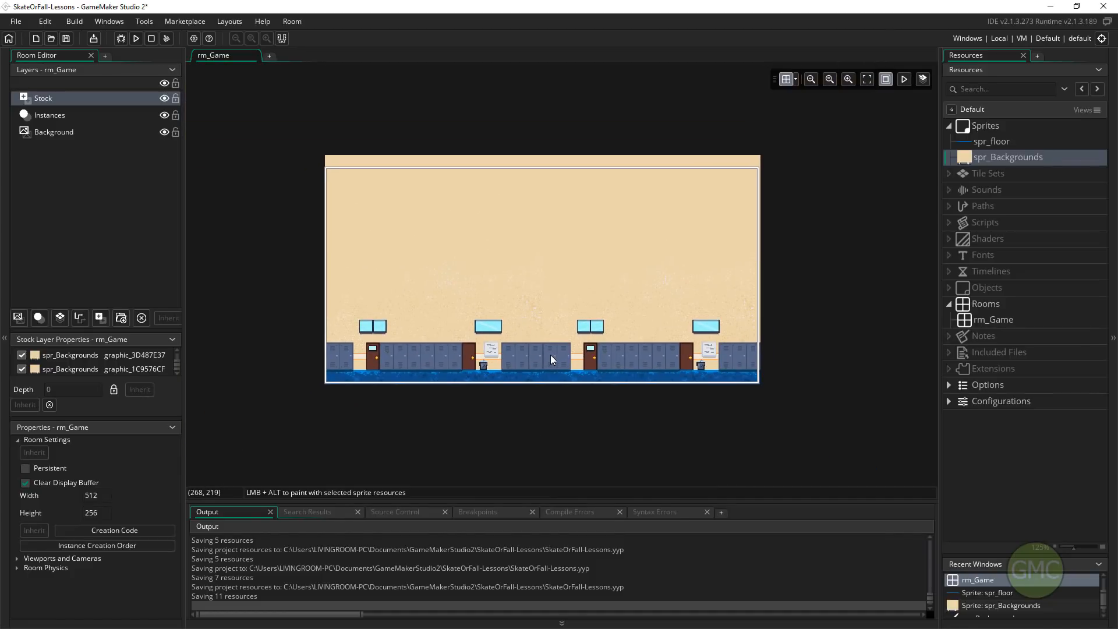
pyautogui.moveTo(467, 298)
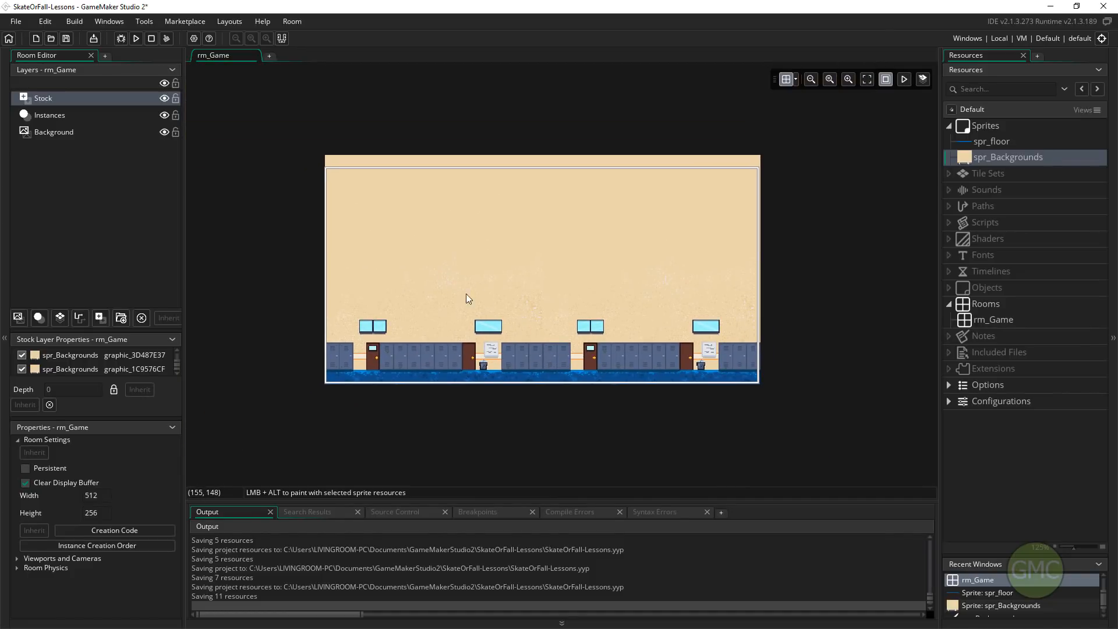
pyautogui.moveTo(619, 297)
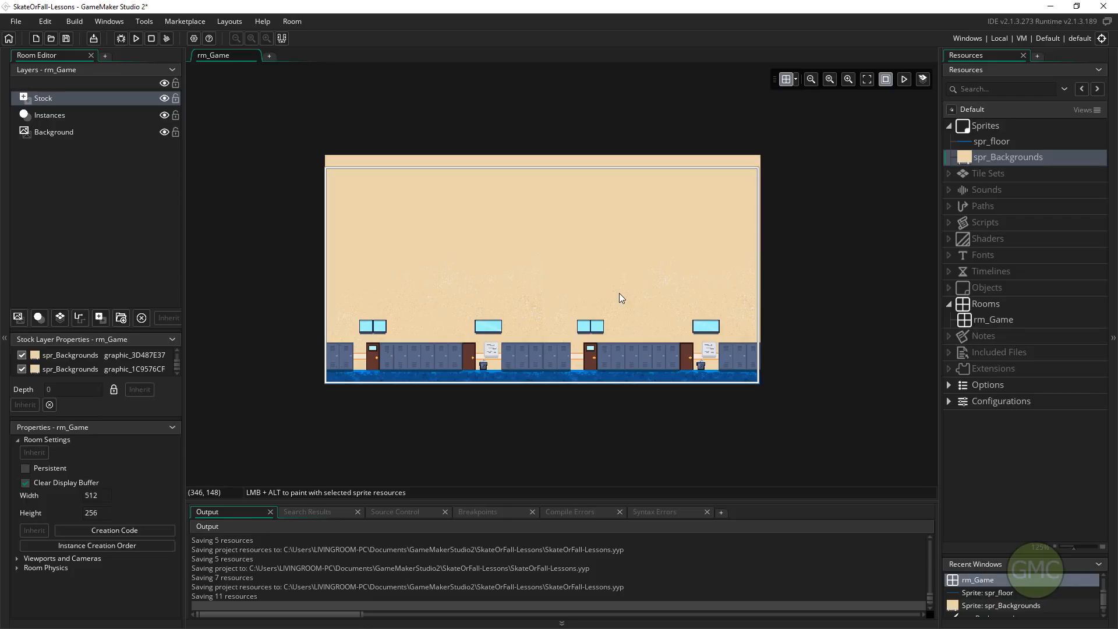